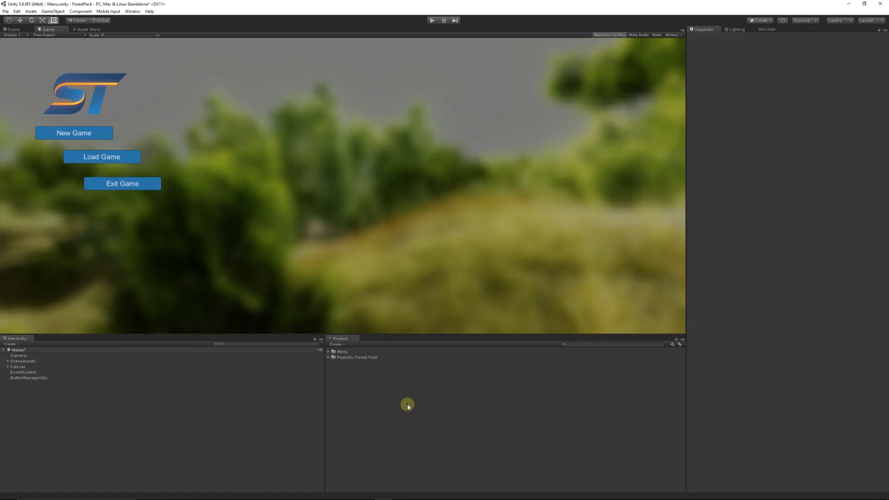
mouse_move(324, 408)
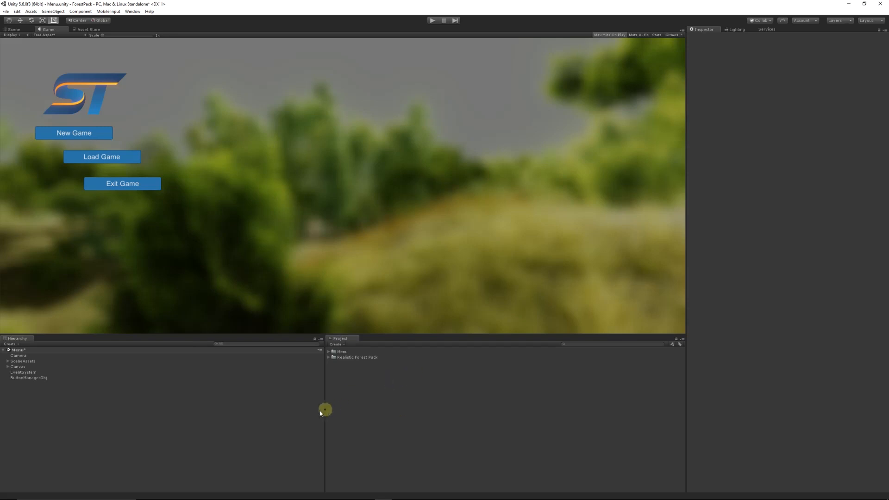
mouse_move(351, 358)
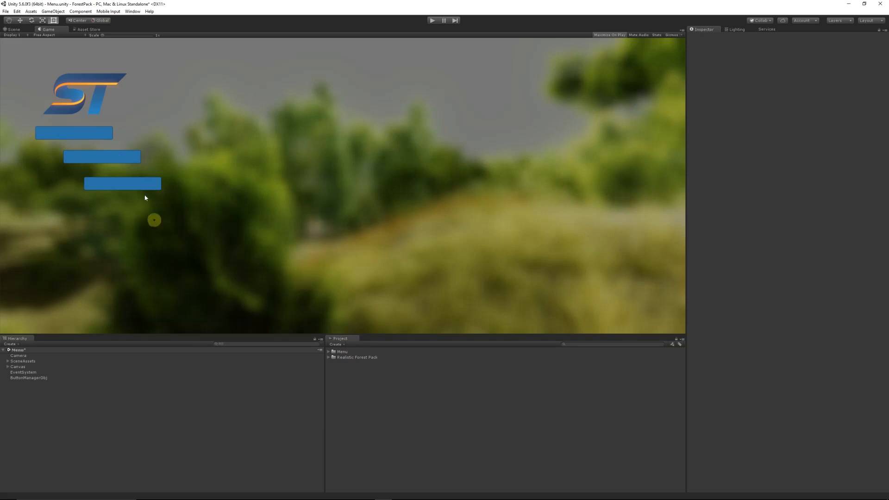
mouse_move(307, 211)
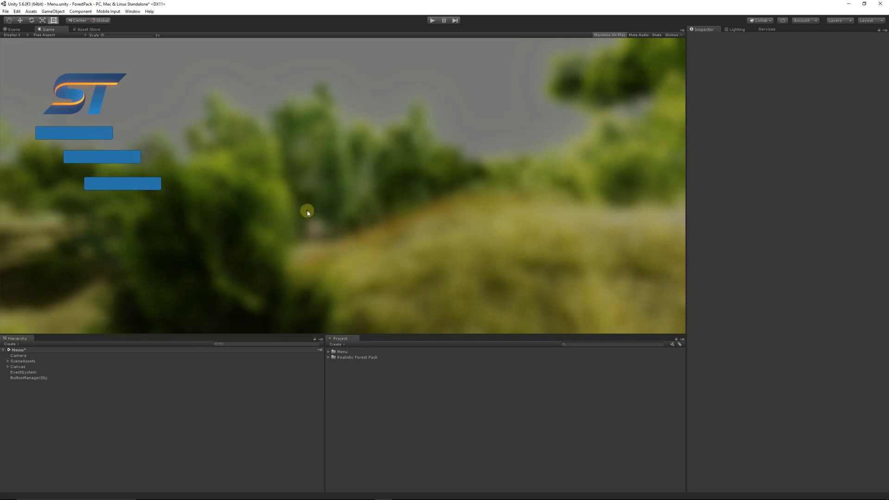
mouse_move(240, 3)
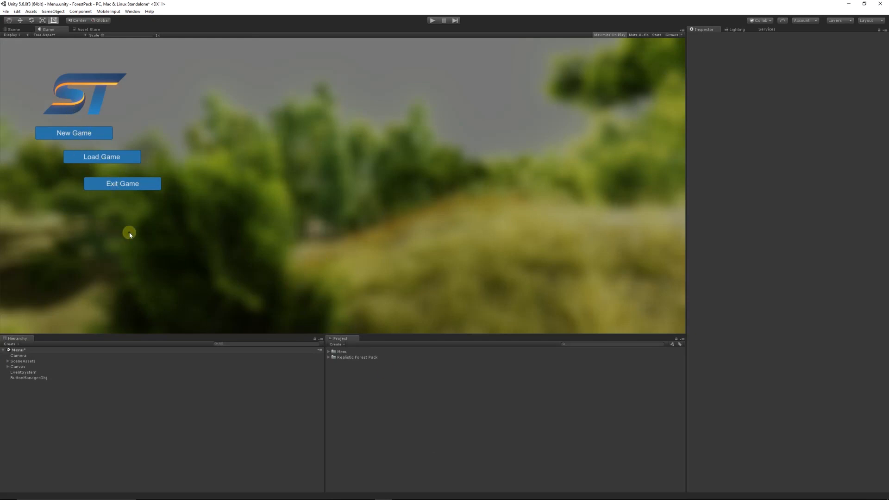
mouse_move(126, 227)
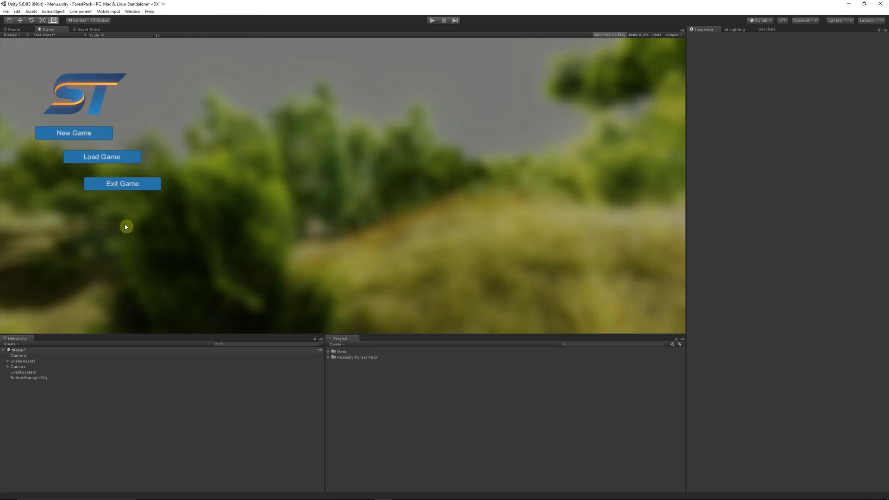
mouse_move(111, 225)
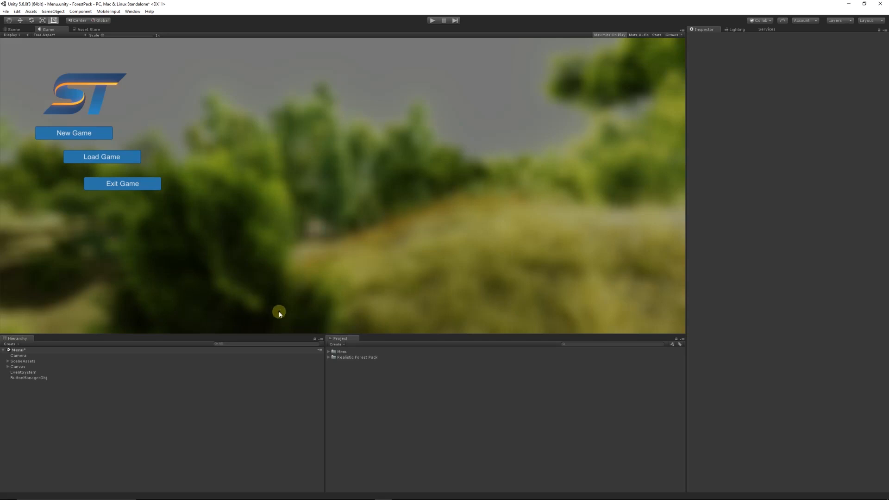
mouse_move(276, 313)
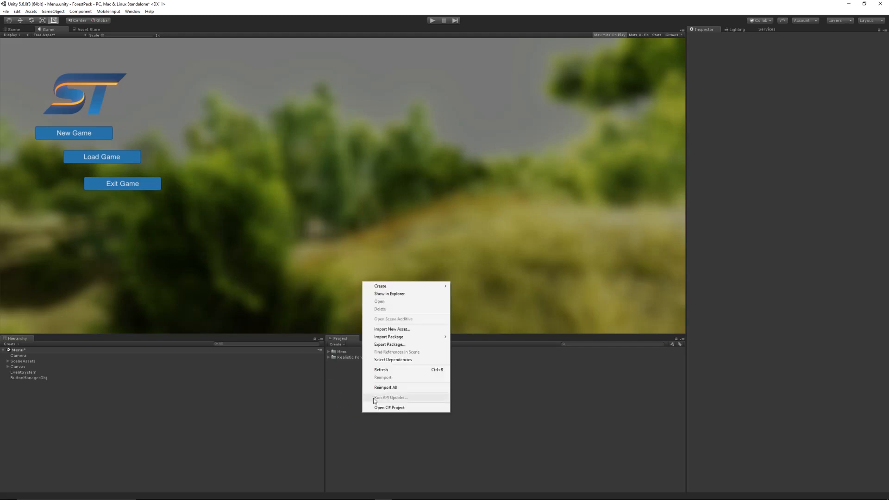
Step: Import the 'ES_Before The Dawn (Ahlstrom Remix)' music track via Import New Asset
left_click(342, 400)
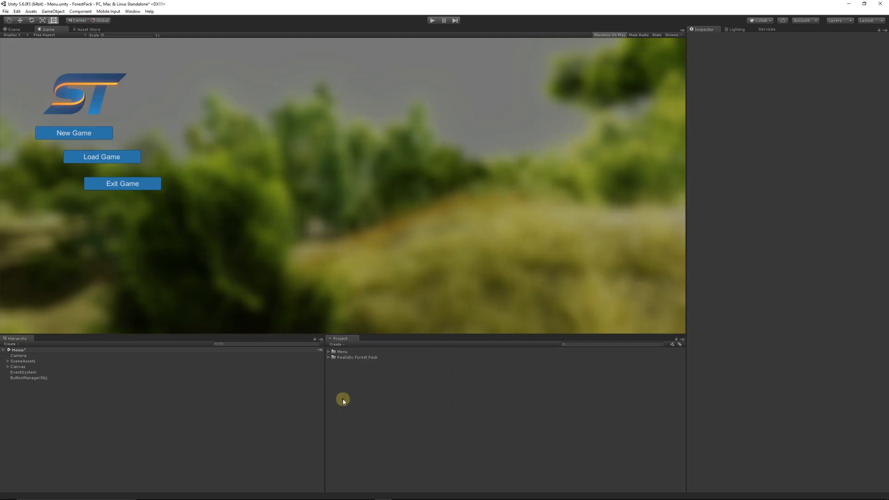
right_click(342, 400)
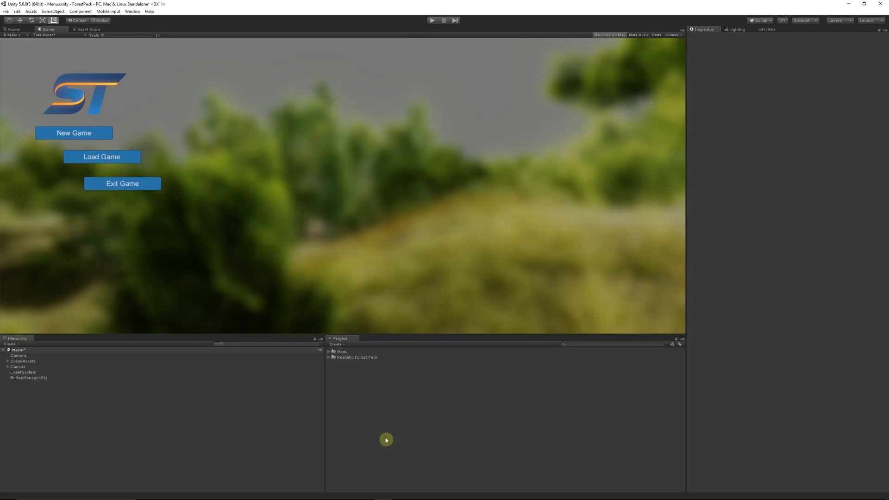
left_click(397, 363)
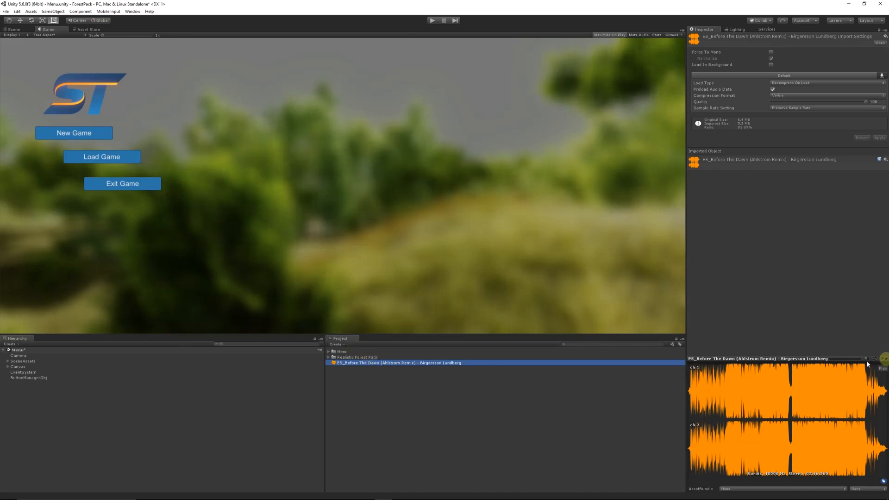
mouse_move(88, 372)
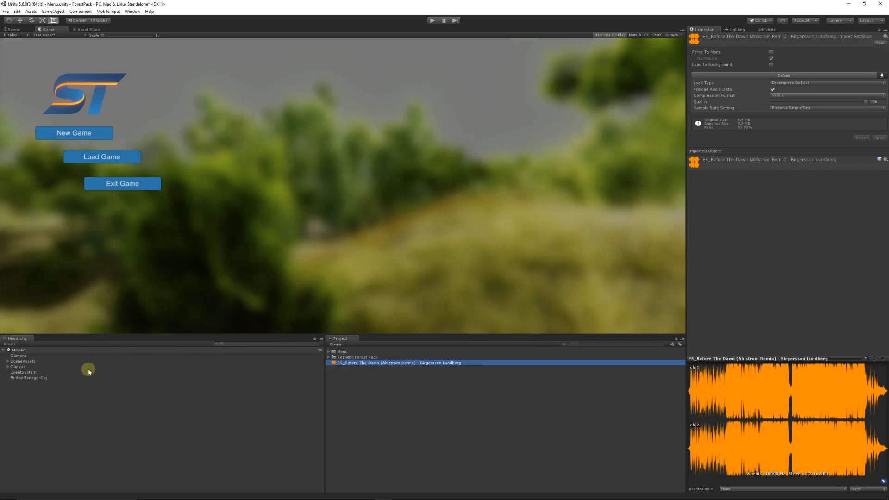
mouse_move(70, 406)
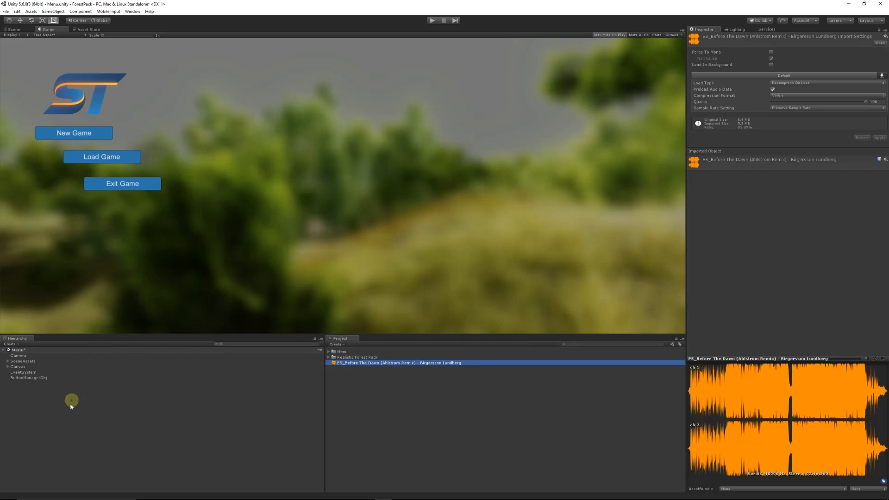
Step: Create an empty GameObject and rename it 'BackgroundAudio'
left_click(53, 10)
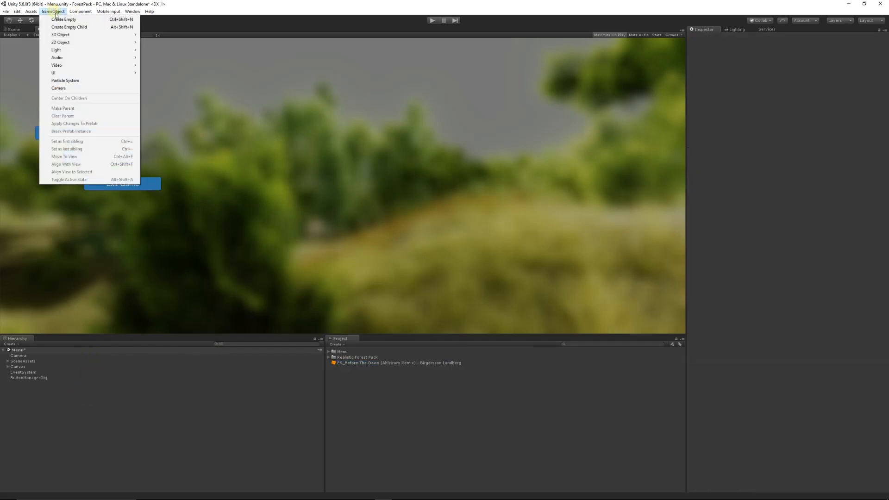
left_click(62, 20)
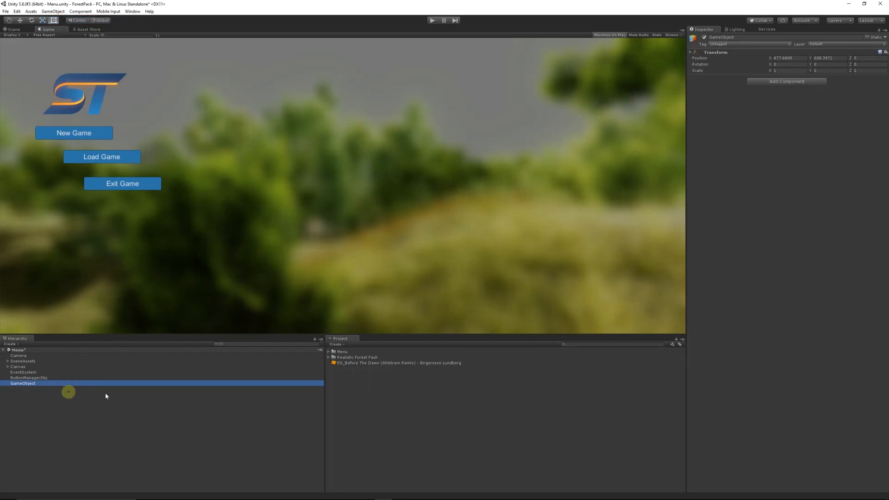
left_click(787, 58)
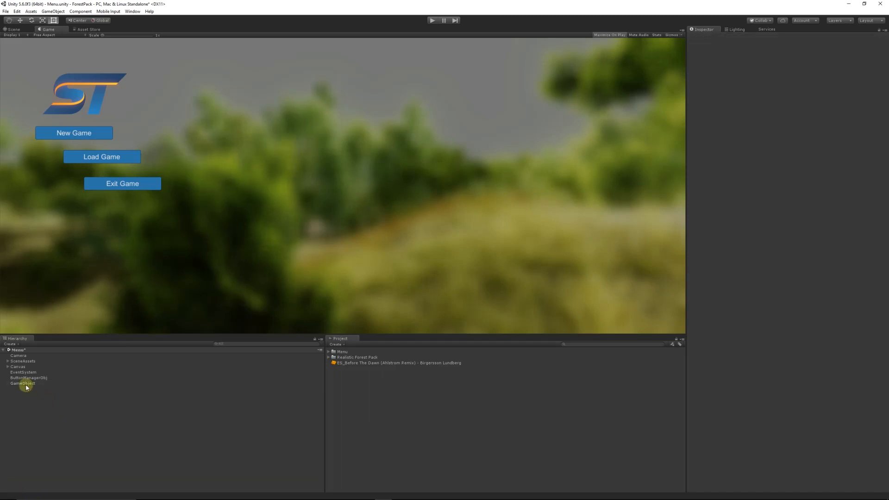
left_click(22, 383)
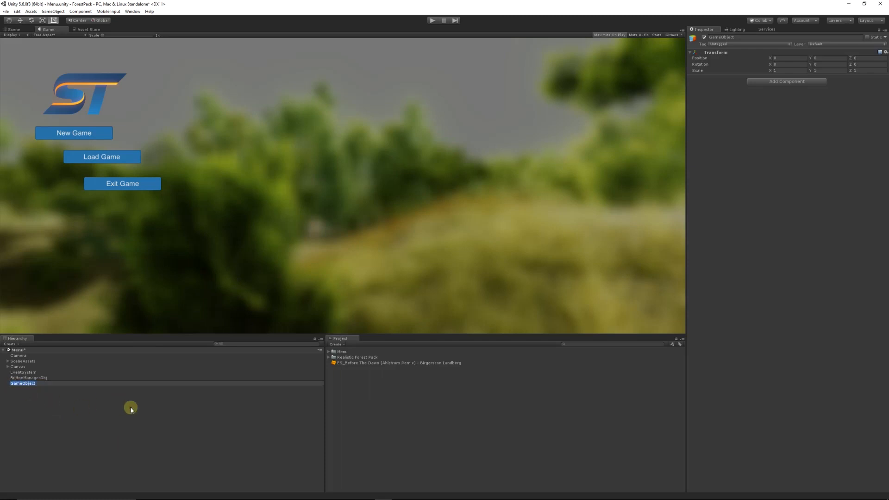
type("Background")
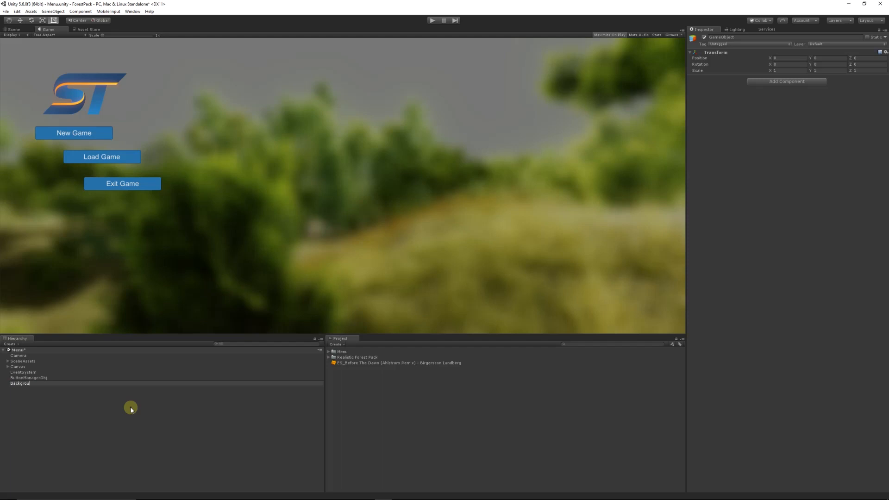
left_click(28, 383)
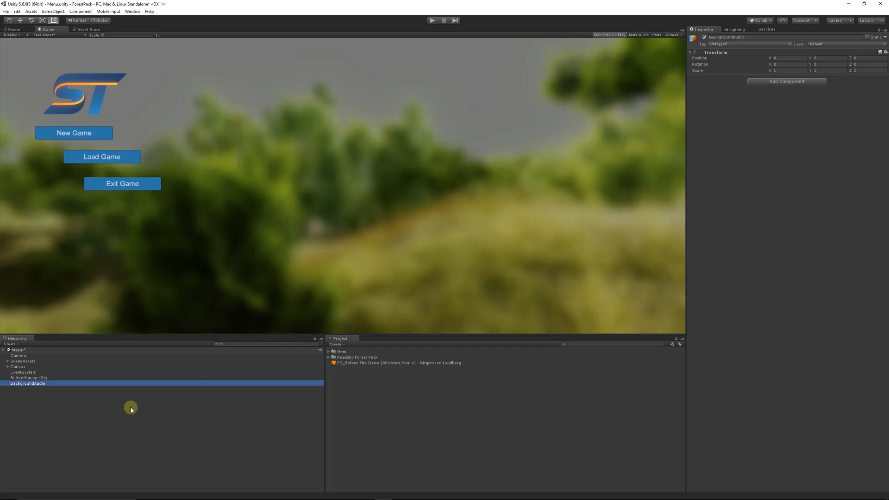
mouse_move(762, 175)
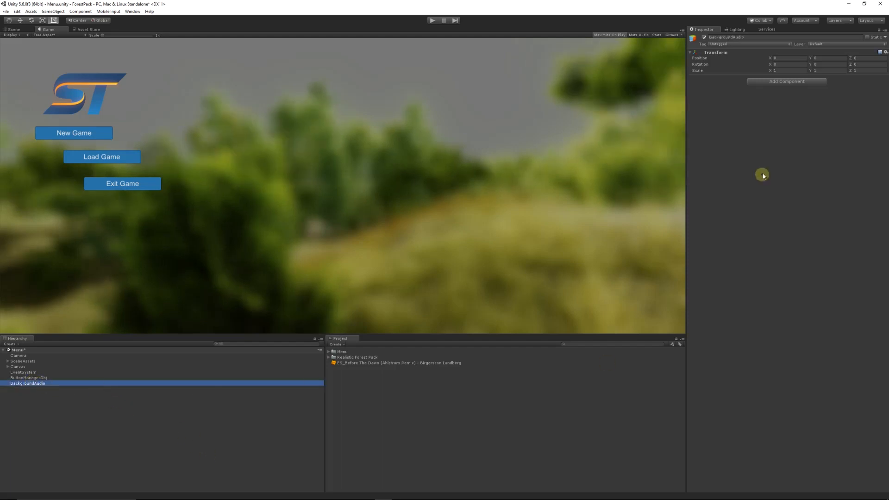
Step: Add an Audio Source component to BackgroundAudio playing the Before The Dawn clip
left_click(785, 81)
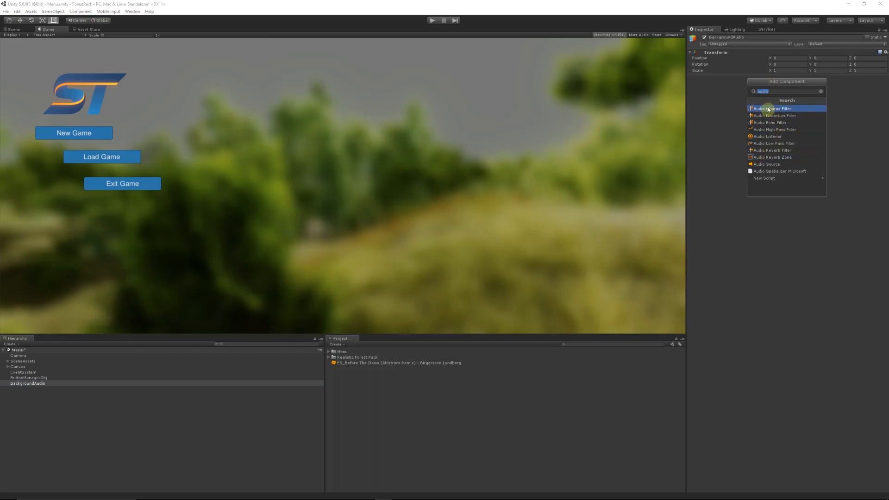
mouse_move(785, 122)
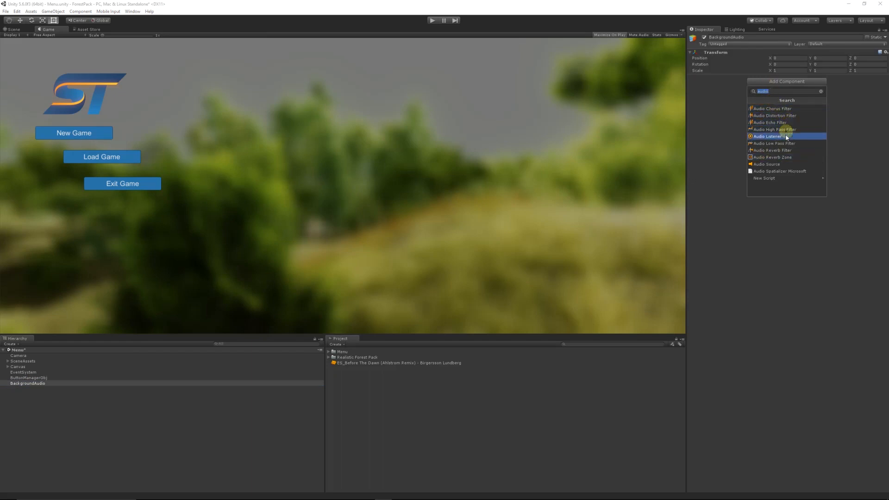
left_click(766, 164)
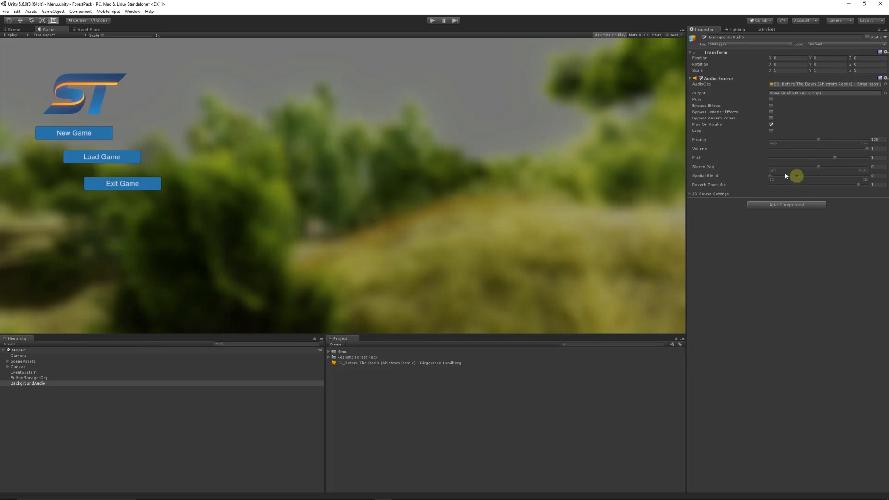
mouse_move(716, 176)
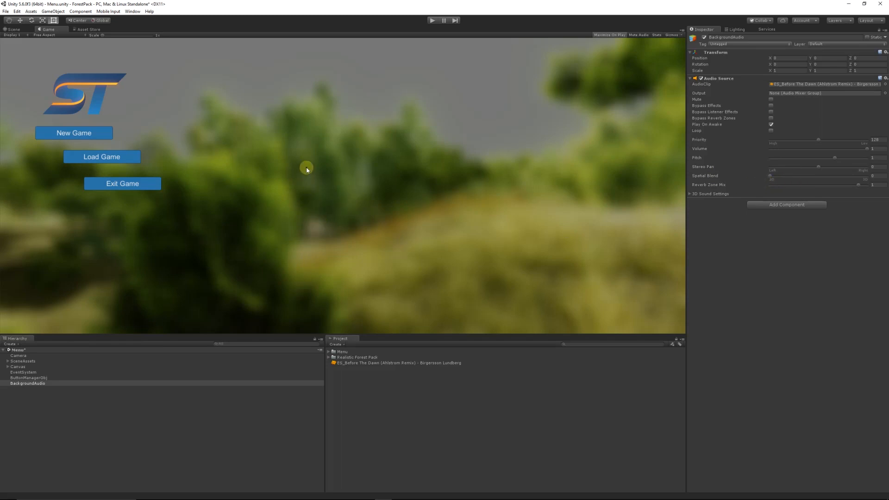
mouse_move(215, 187)
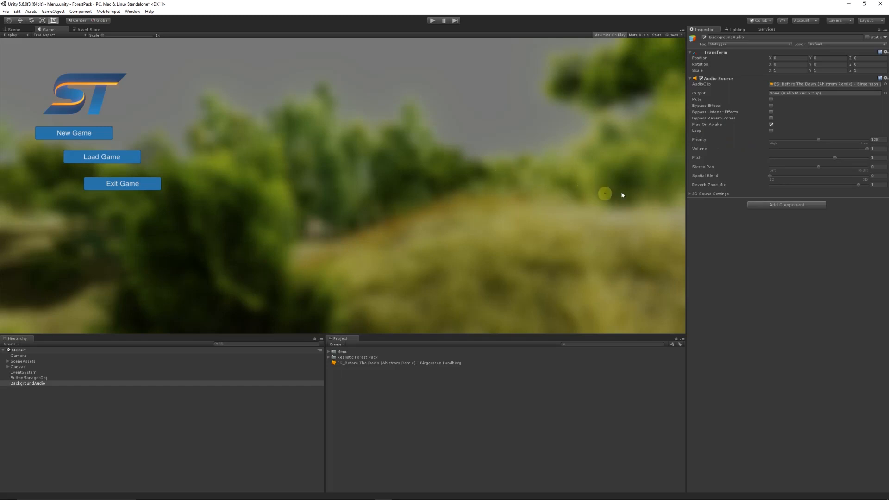
Step: Enable Loop on the Audio Source and lower its Volume slider below full
left_click(770, 131)
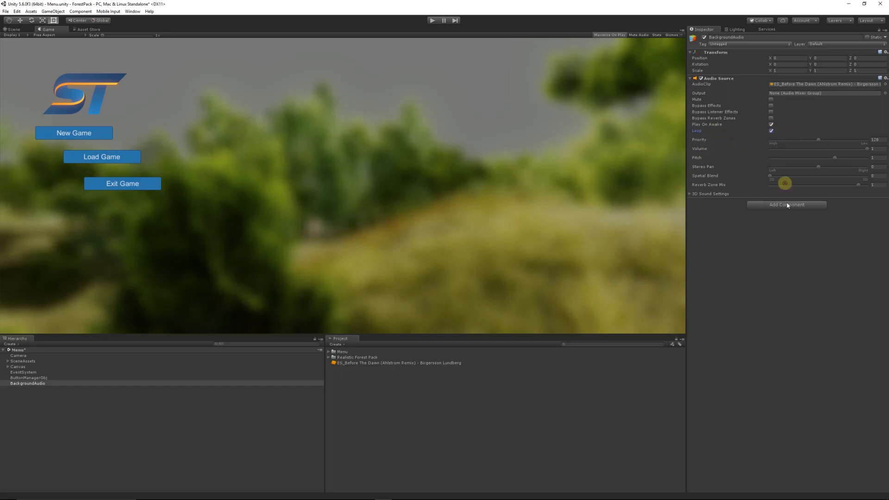
mouse_move(596, 228)
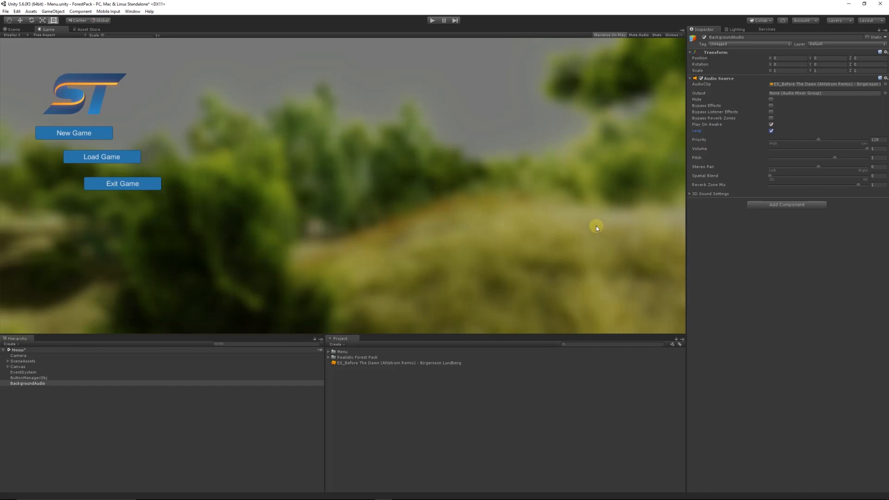
mouse_move(587, 225)
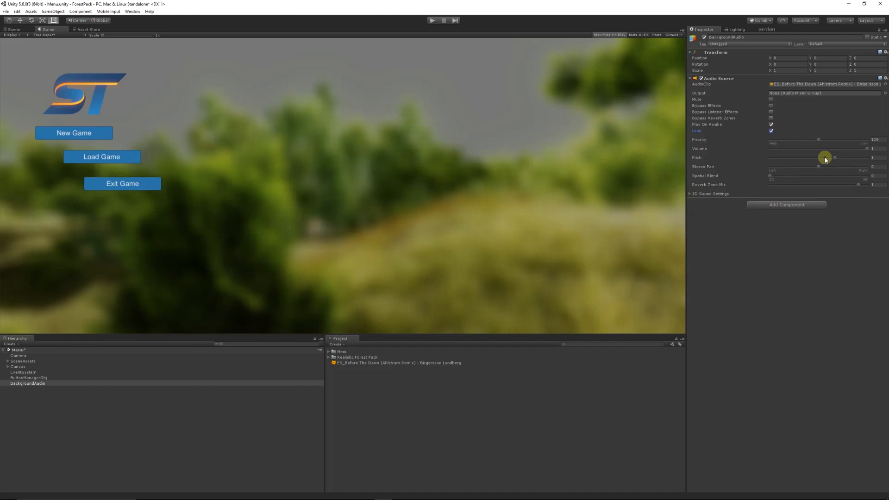
left_click_drag(834, 157, 798, 150)
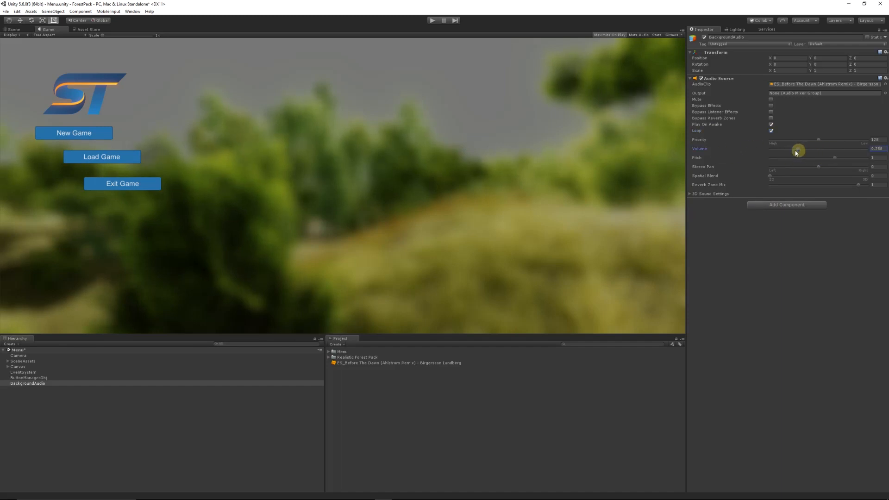
left_click_drag(798, 149, 780, 150)
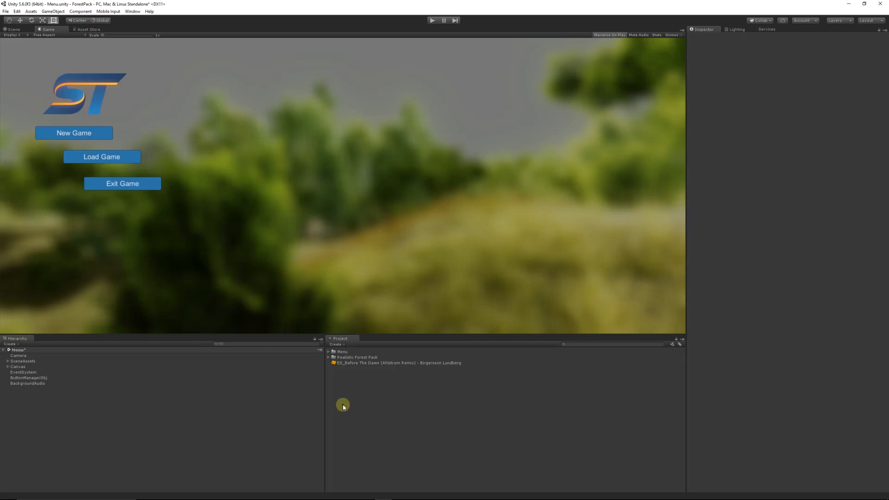
mouse_move(520, 3)
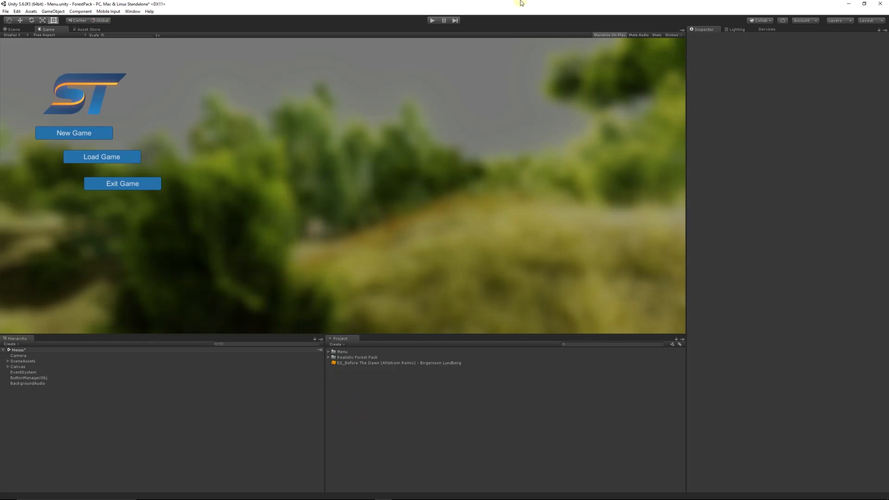
mouse_move(382, 113)
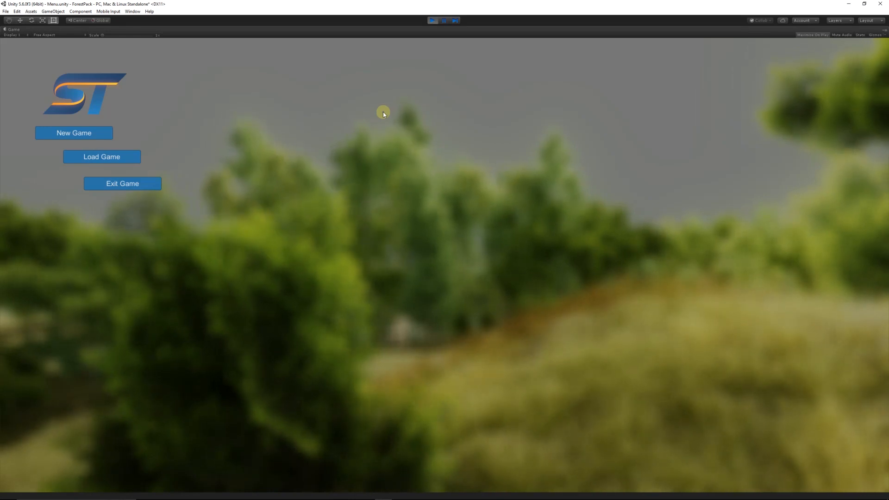
left_click(432, 20)
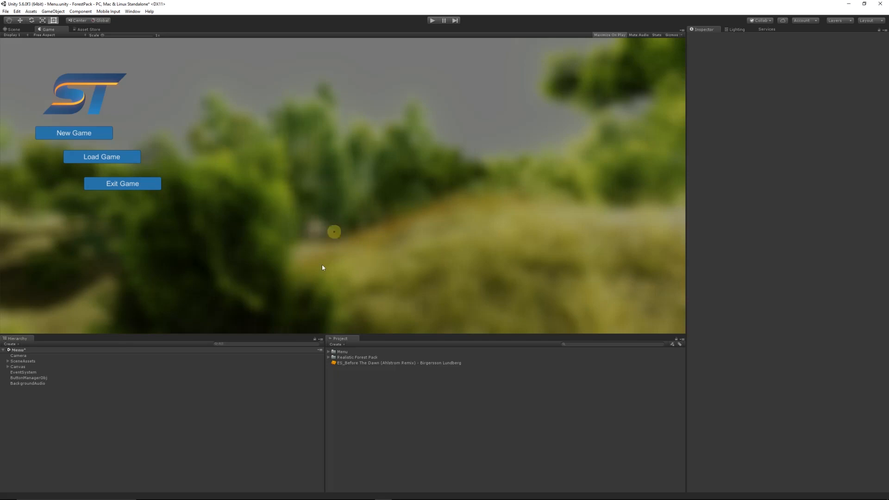
mouse_move(351, 323)
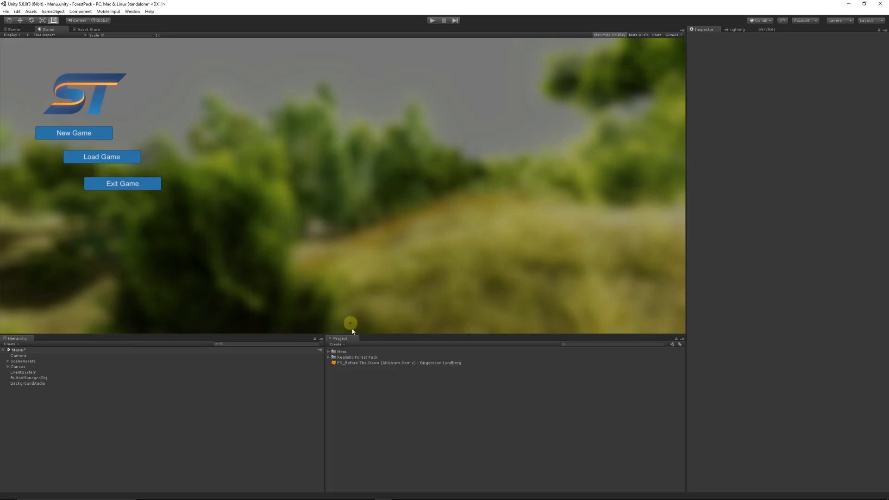
mouse_move(344, 267)
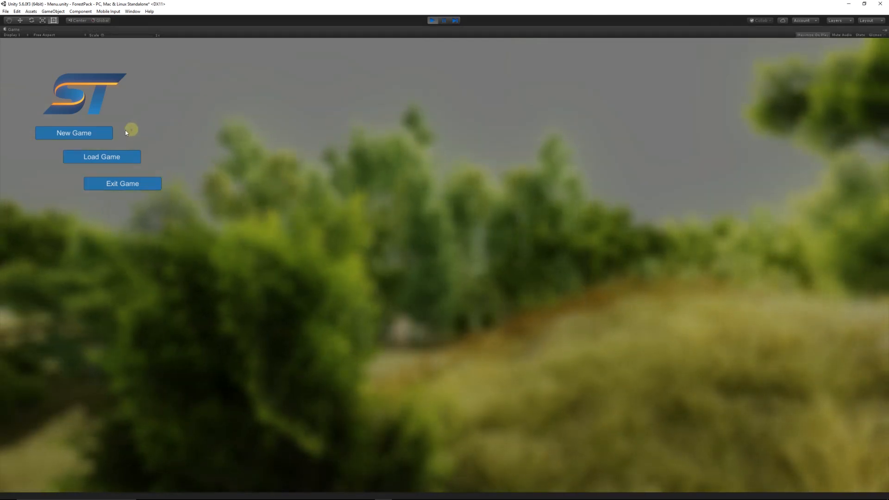
left_click(73, 132)
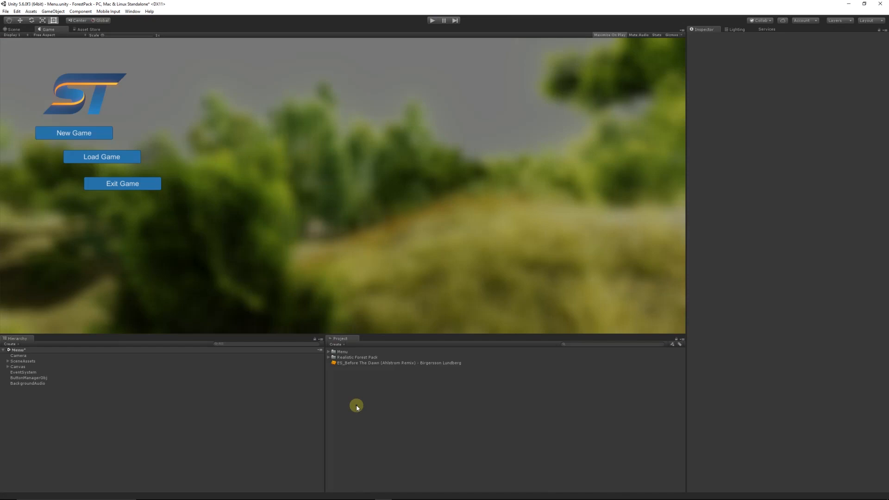
mouse_move(355, 402)
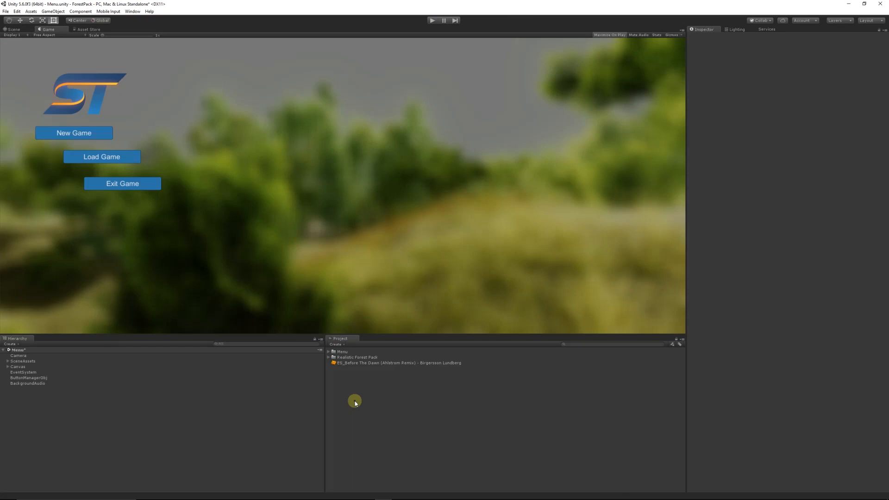
Step: Create a C# script in the Project panel named 'DontDestroyAudio'
right_click(354, 401)
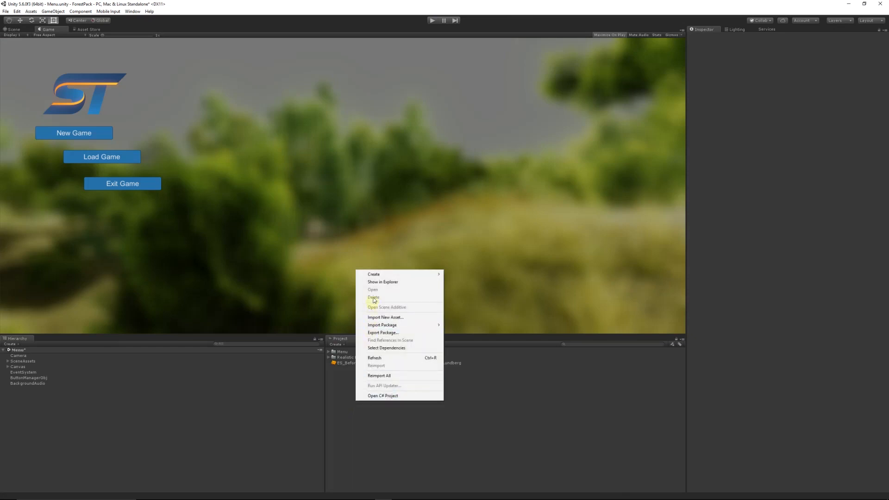
mouse_move(373, 274)
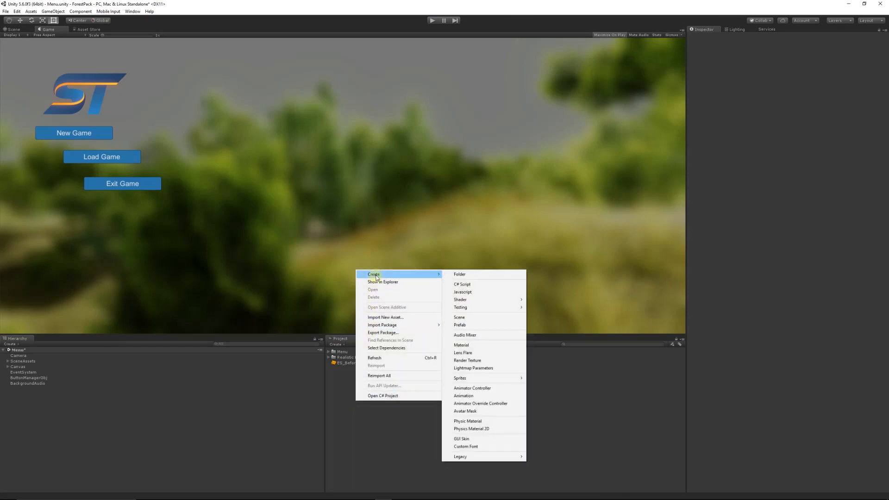
mouse_move(486, 284)
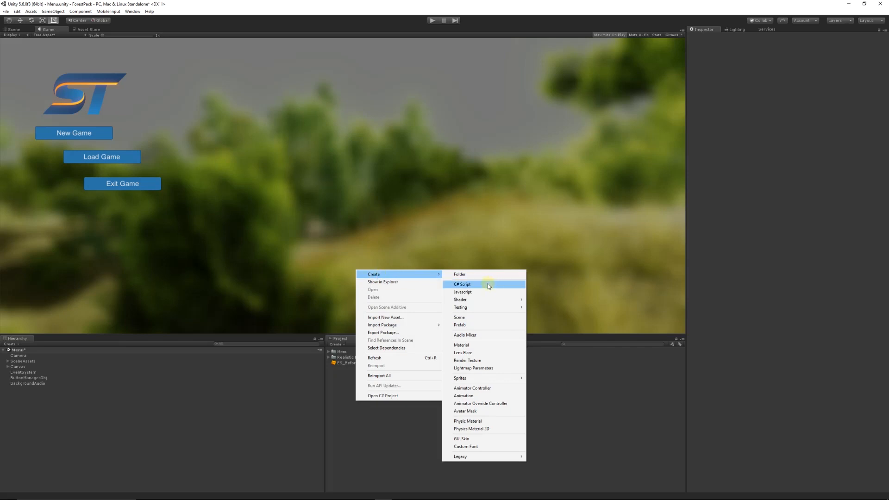
left_click(462, 283)
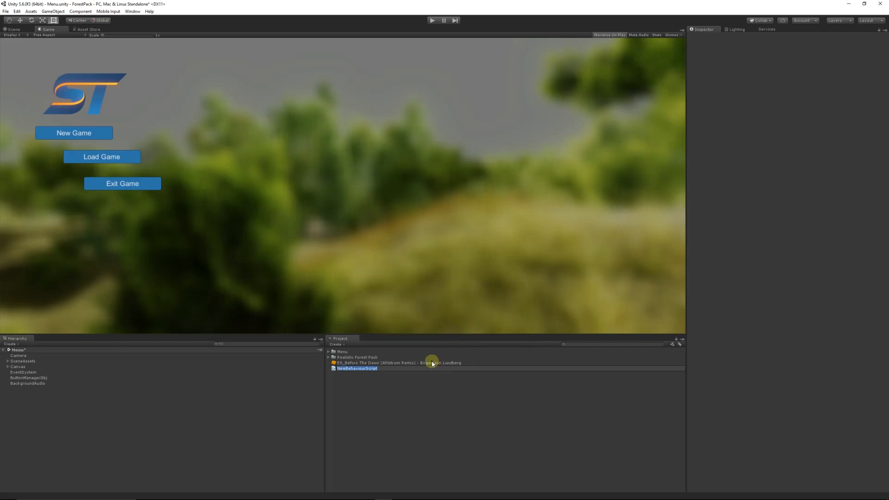
type("DontDestroyAu")
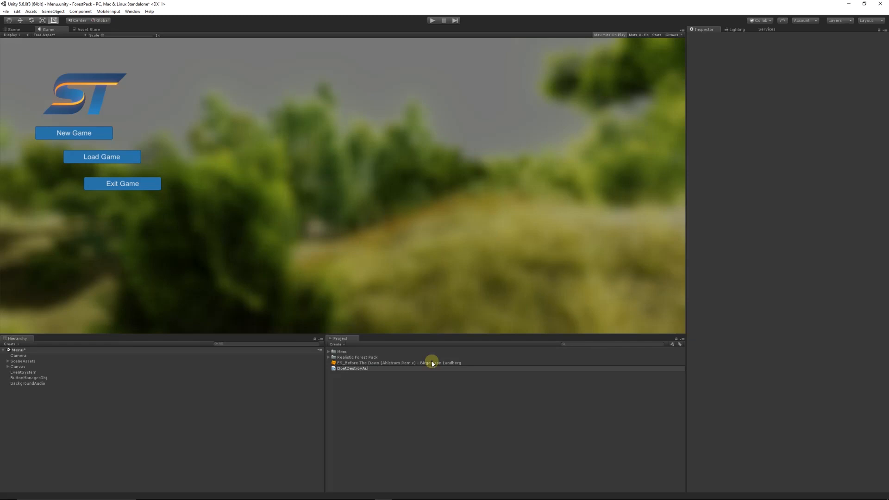
left_click(352, 363)
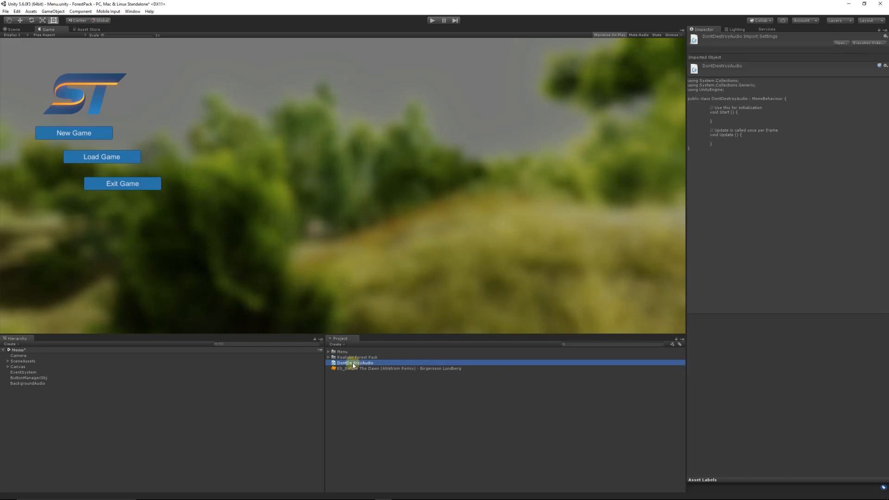
Step: Replace the template with void Awake() { DontDestroyOnLoad(transform.gameObject); } and save
double_click(355, 363)
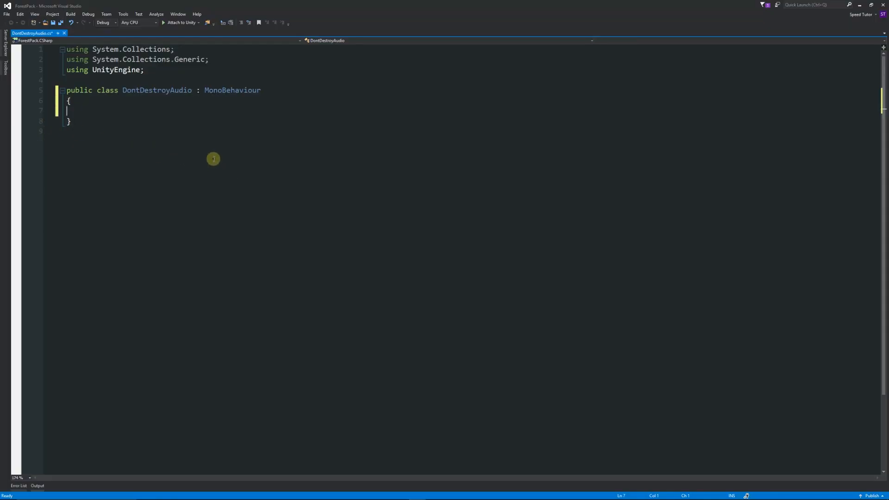
mouse_move(107, 179)
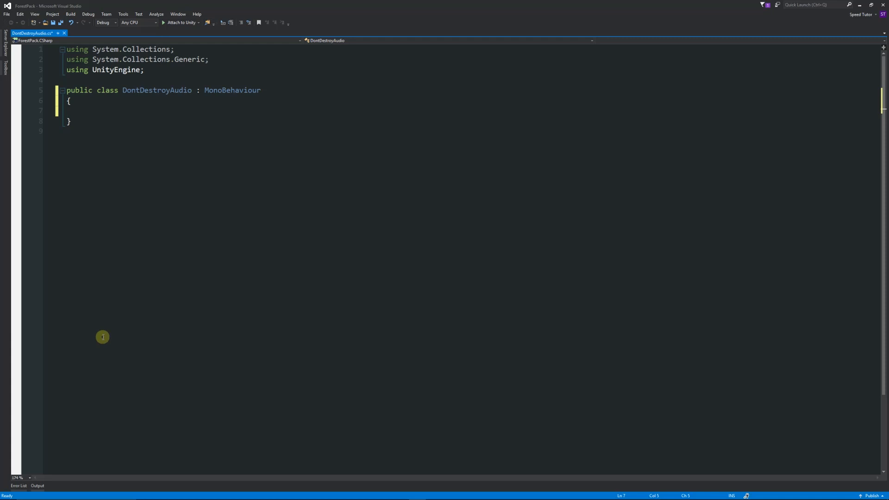
type("void Awake(")
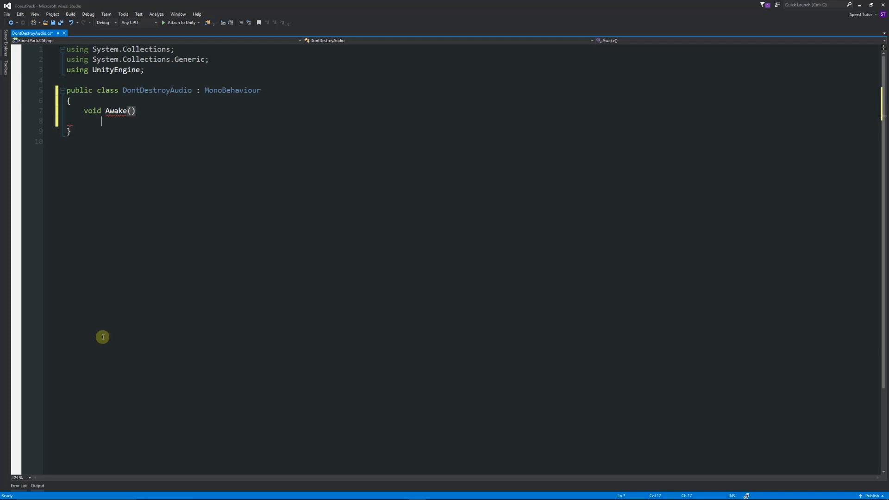
type("Dontdo")
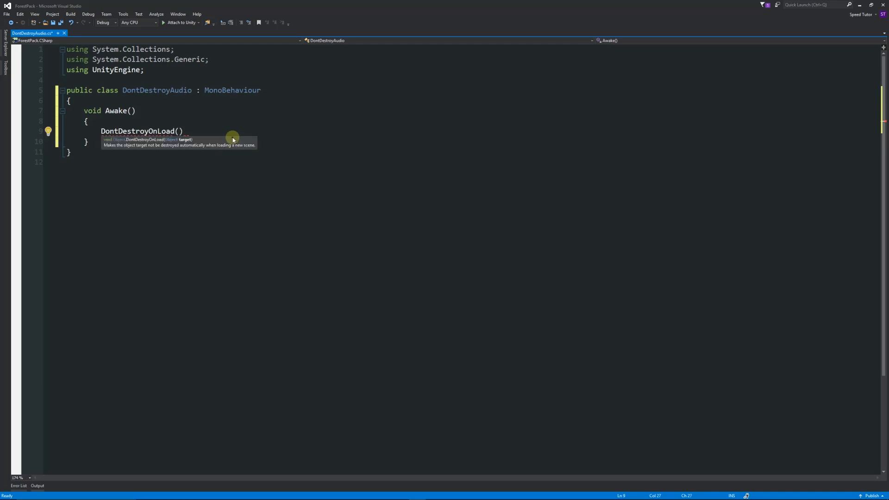
type("transform.gameObject")
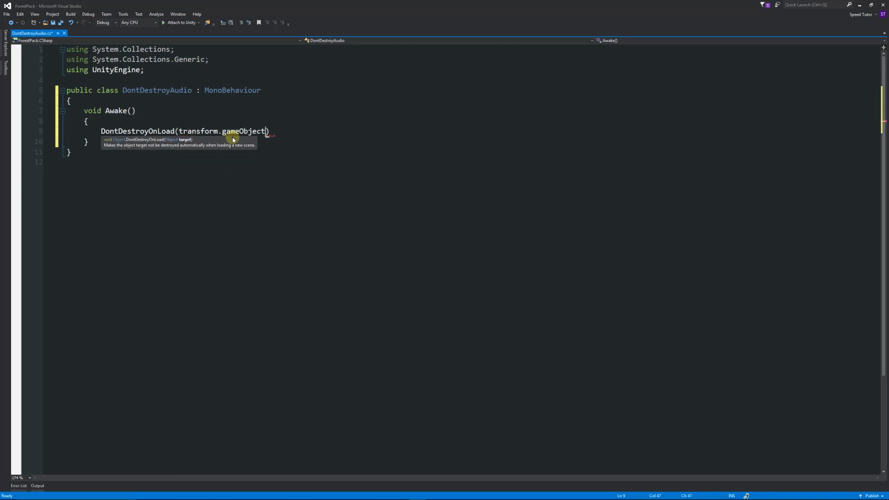
type(";")
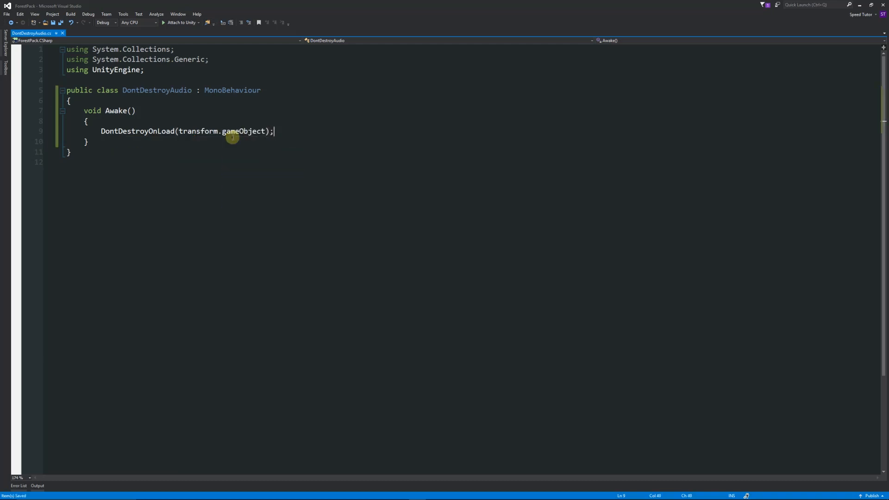
mouse_move(342, 137)
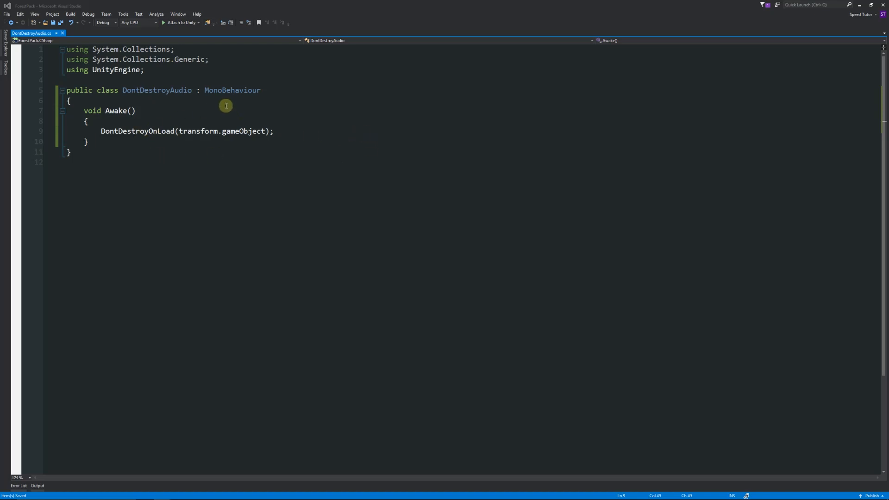
mouse_move(853, 6)
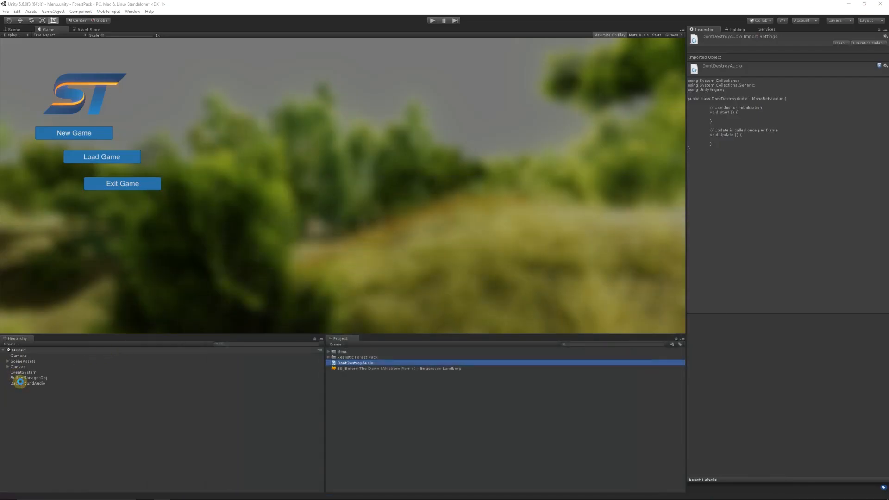
Step: Select BackgroundAudio and add the DontDestroyAudio script component to it
left_click(27, 383)
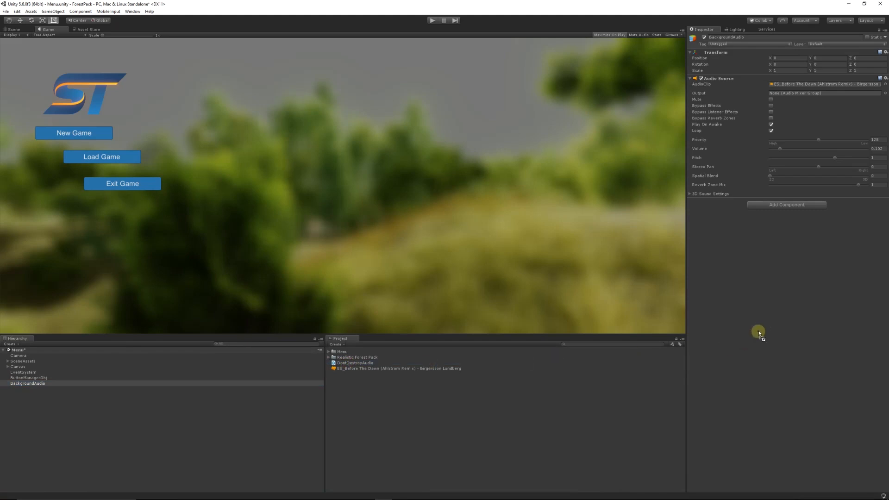
left_click(785, 205)
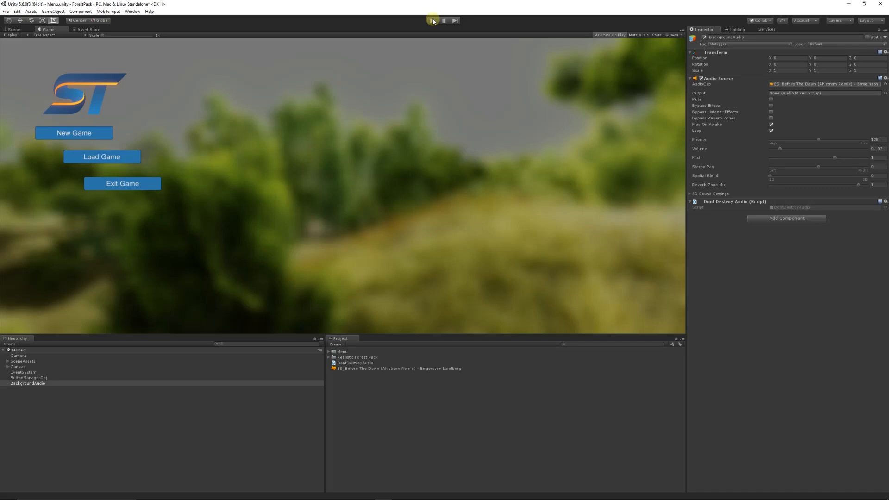
left_click(432, 20)
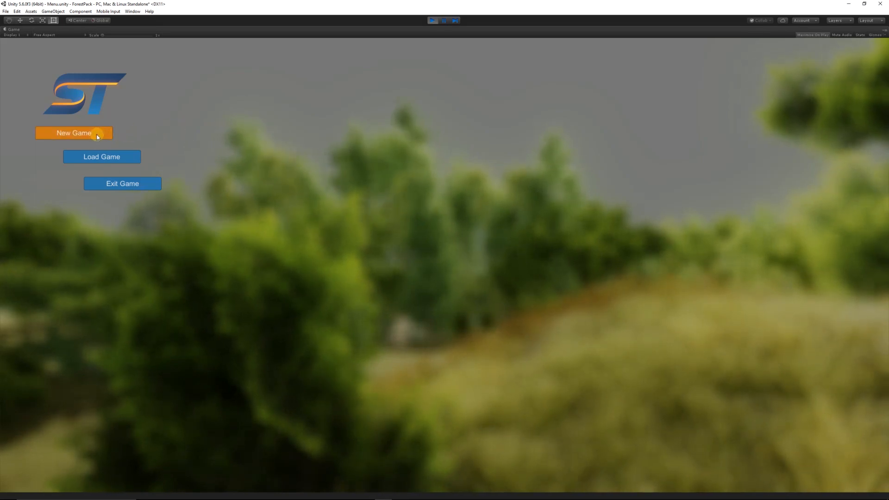
left_click(74, 133)
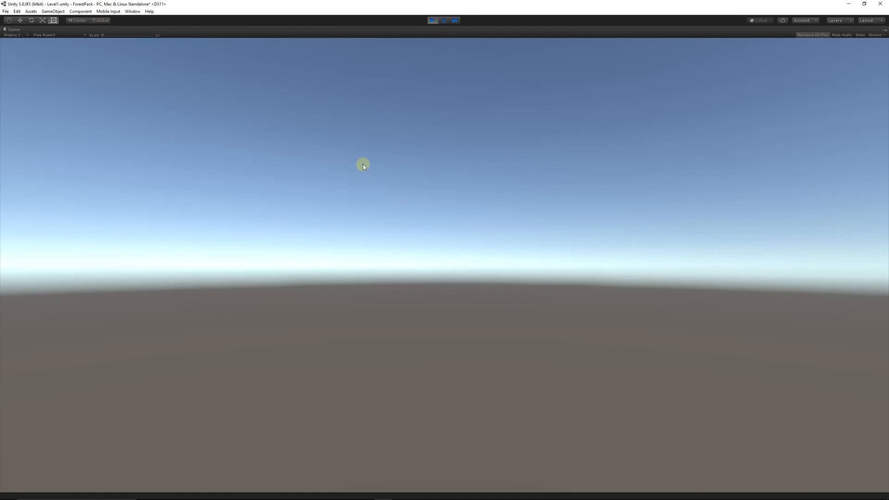
mouse_move(354, 162)
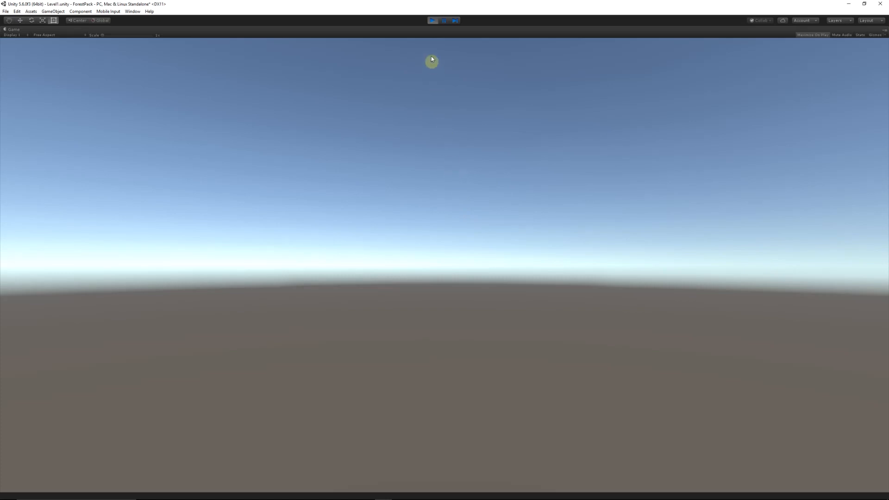
left_click(431, 20)
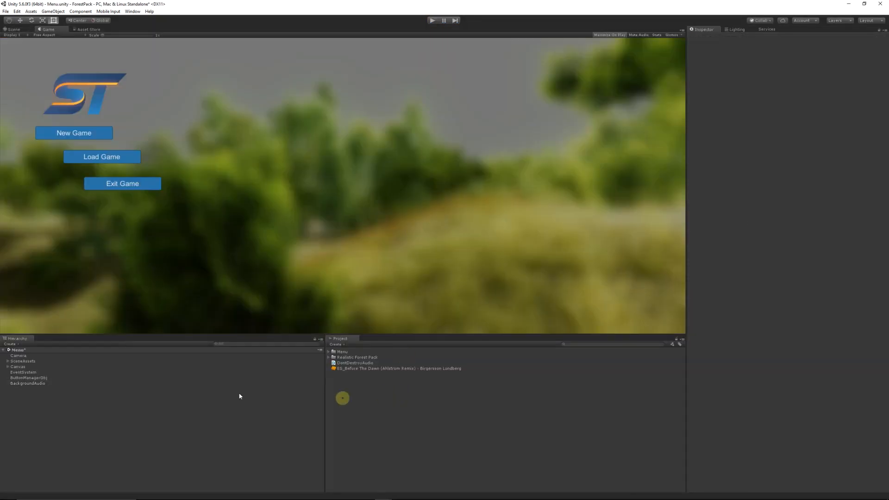
left_click(27, 383)
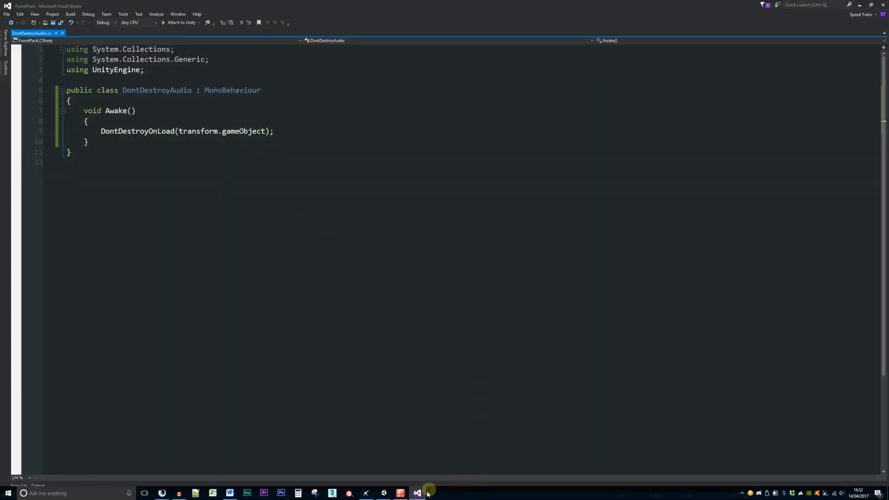
left_click(419, 492)
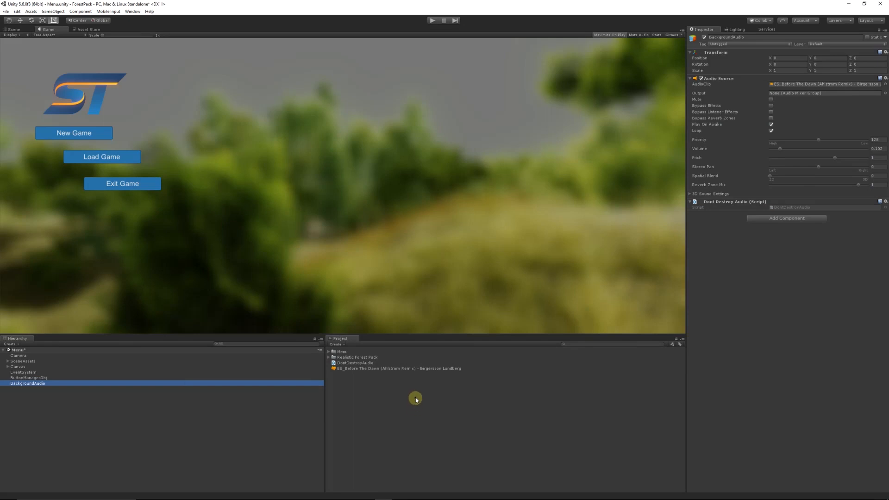
mouse_move(406, 408)
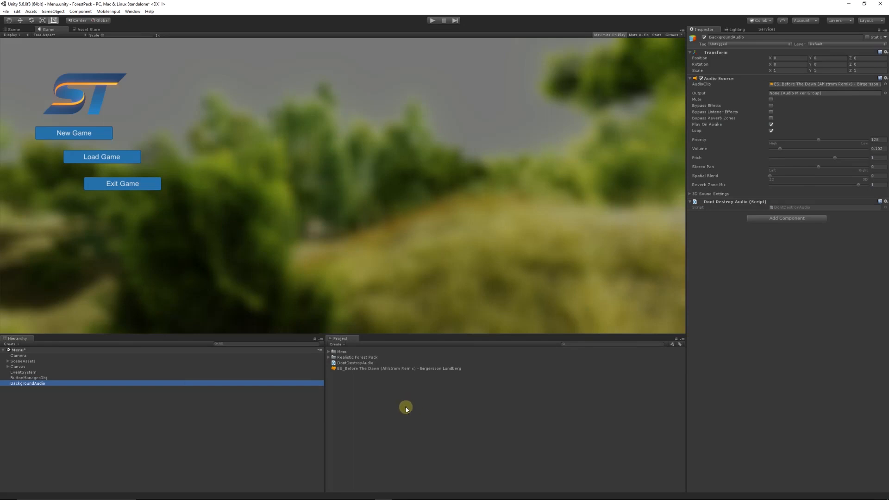
mouse_move(740, 192)
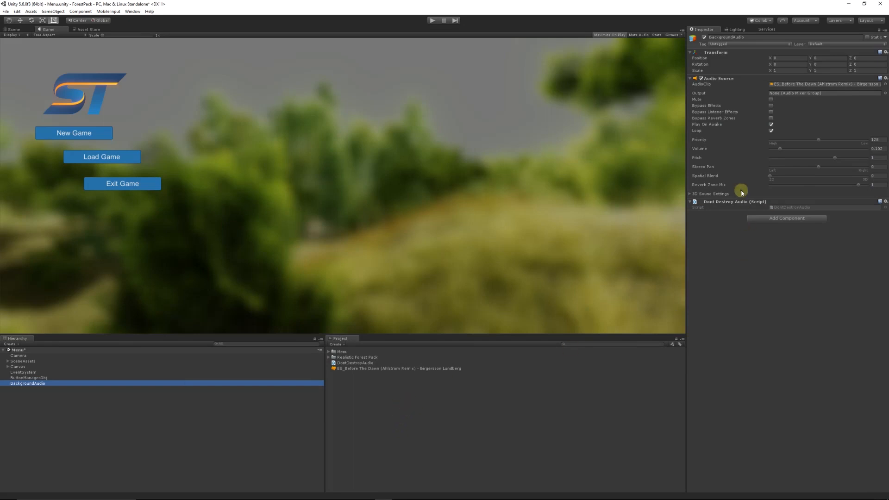
mouse_move(373, 417)
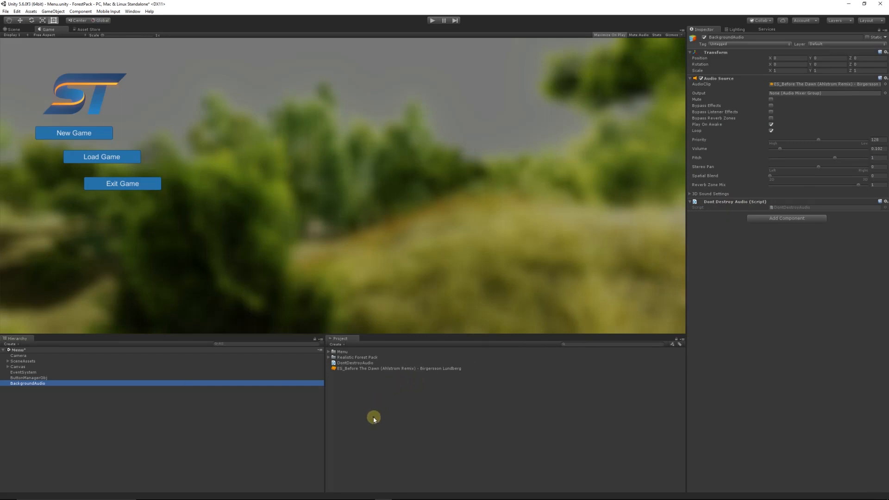
mouse_move(362, 398)
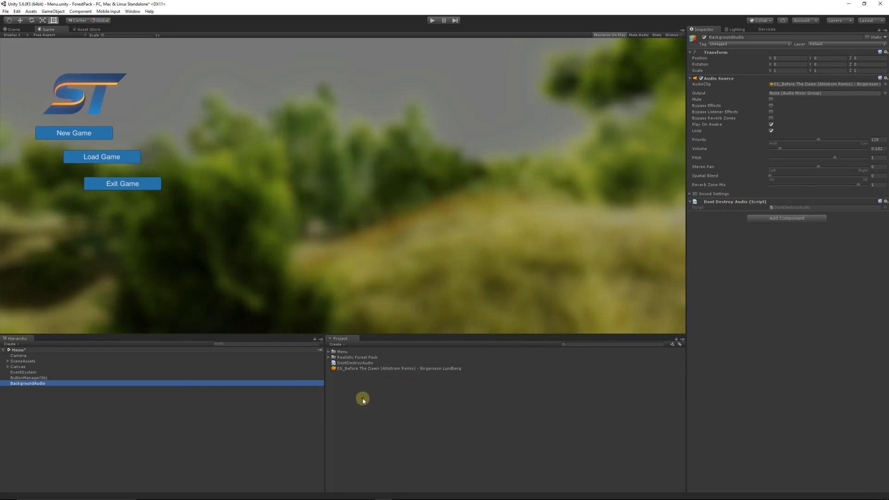